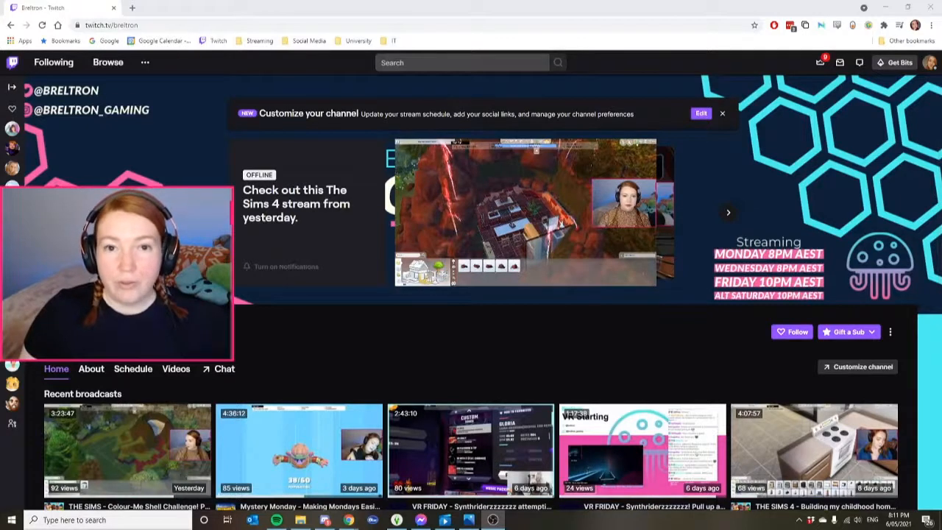
Step: Reach the Creator Dashboard Stream Manager from the profile avatar's account menu
{"action": "left_click", "coordinate": [931, 61]}
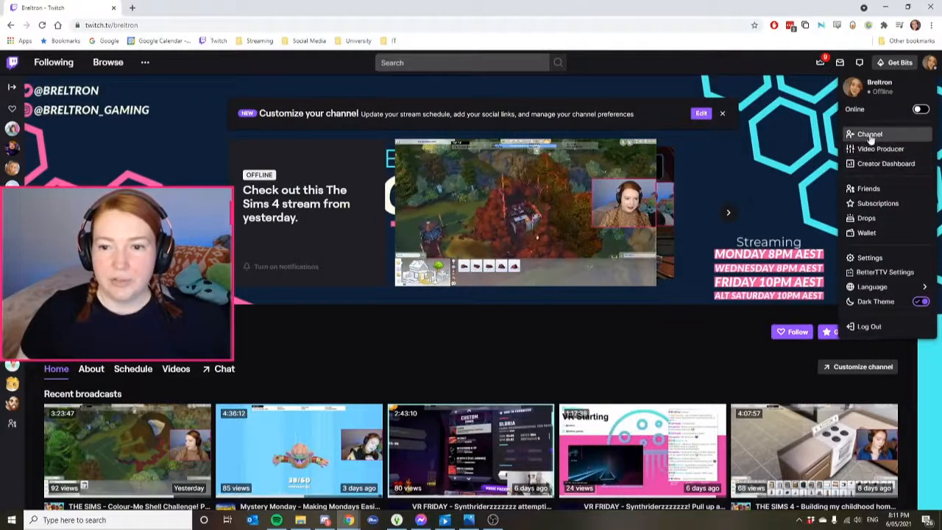
{"action": "mouse_move", "coordinate": [886, 164]}
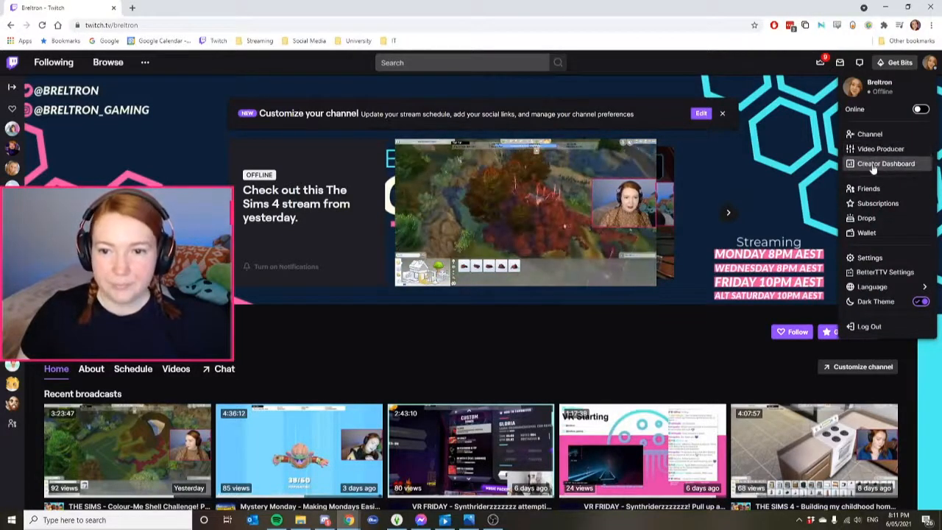
{"action": "left_click", "coordinate": [886, 164]}
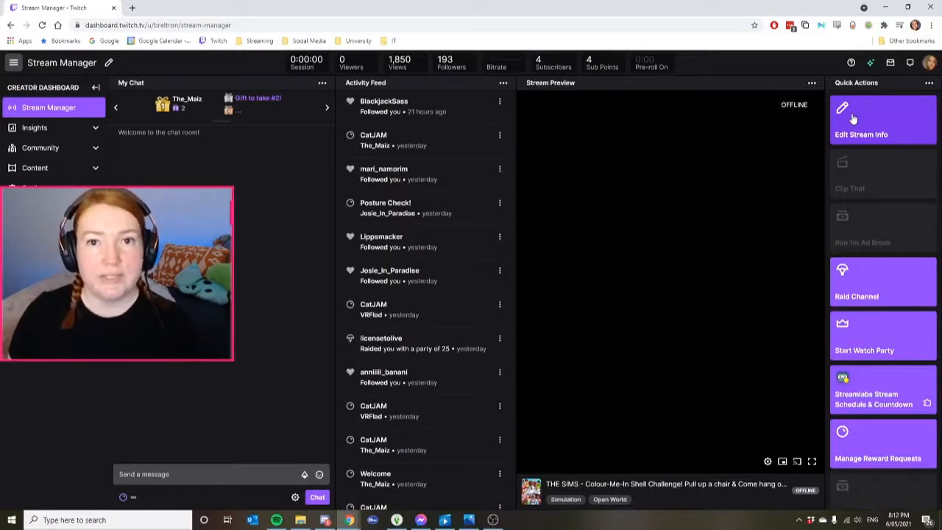
Step: Use the Edit Stream Info quick action to bring up the title, notification, category and tags form
{"action": "left_click", "coordinate": [861, 135]}
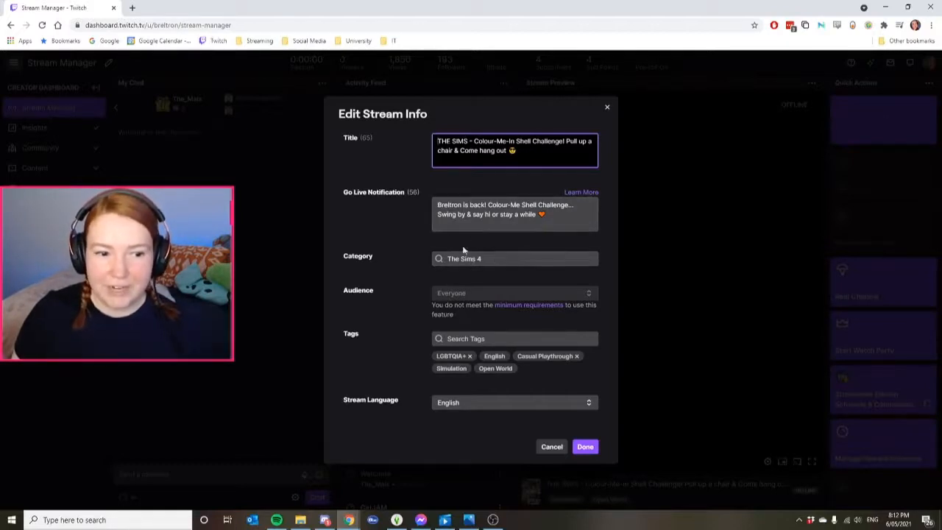
Step: Close the Edit Stream Info form and return to the Stream Manager
{"action": "left_click", "coordinate": [586, 448]}
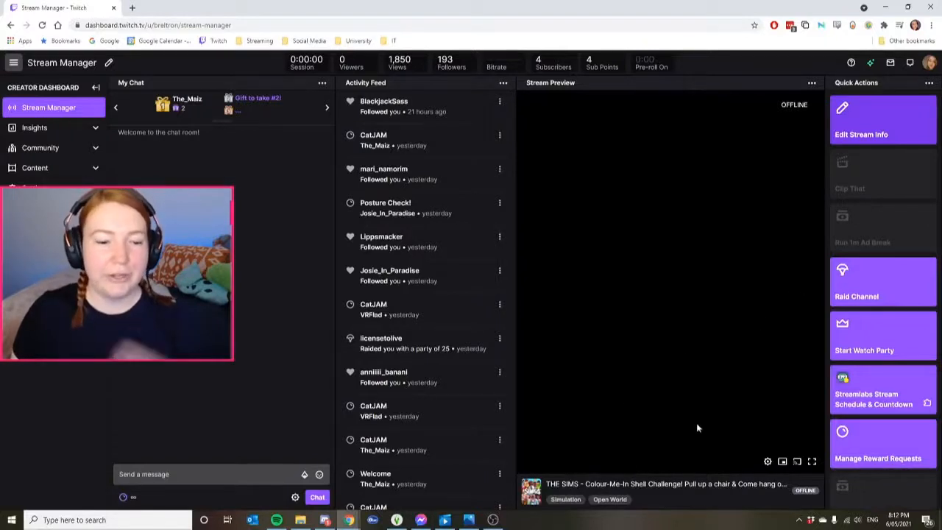
{"action": "mouse_move", "coordinate": [543, 512]}
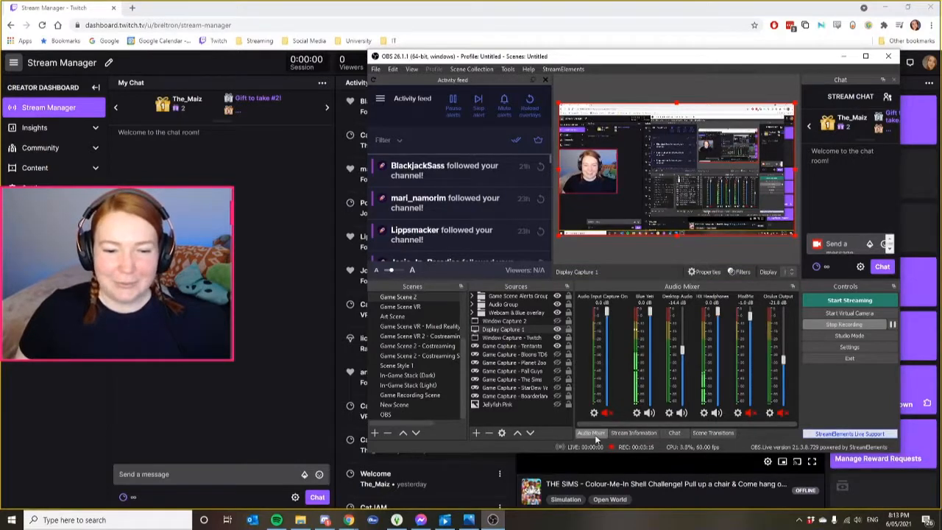
Step: Switch the bottom dock from the audio mixer to the Stream Information panel
{"action": "left_click", "coordinate": [633, 433]}
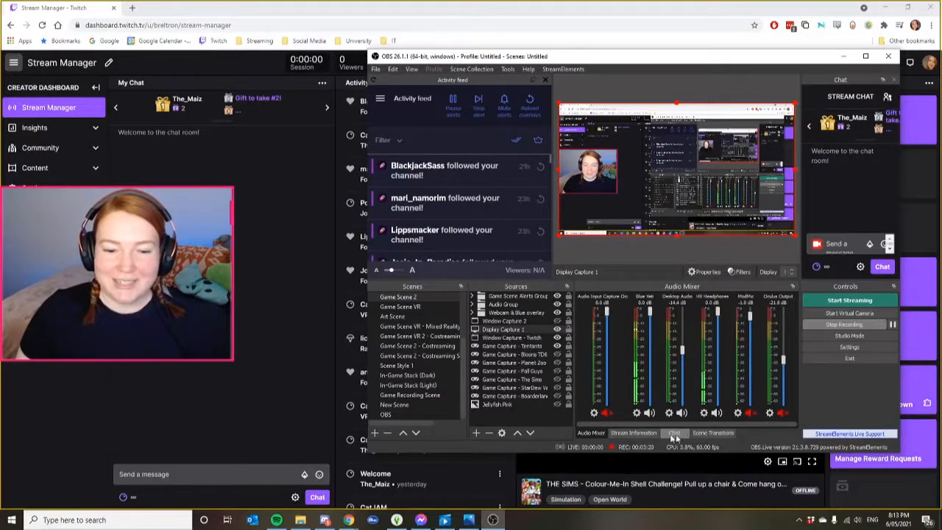
{"action": "left_click", "coordinate": [634, 433]}
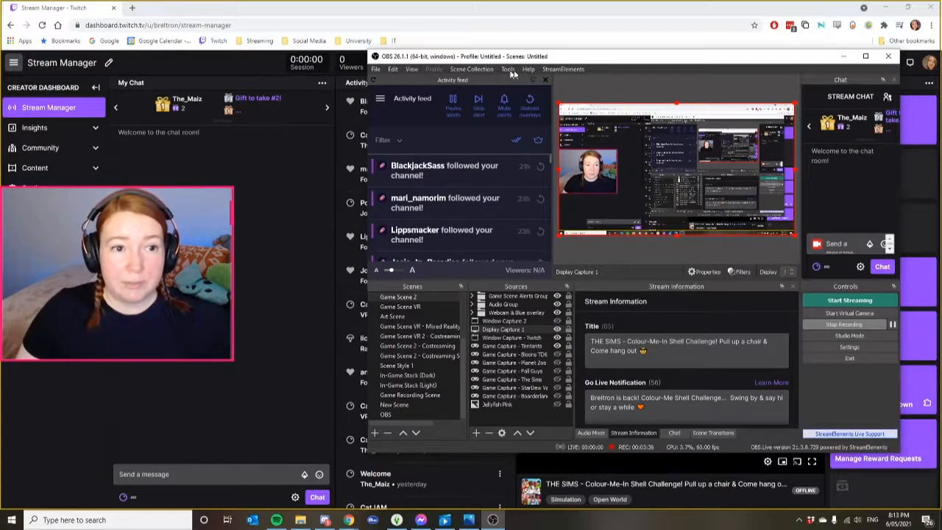
{"action": "left_click", "coordinate": [412, 69]}
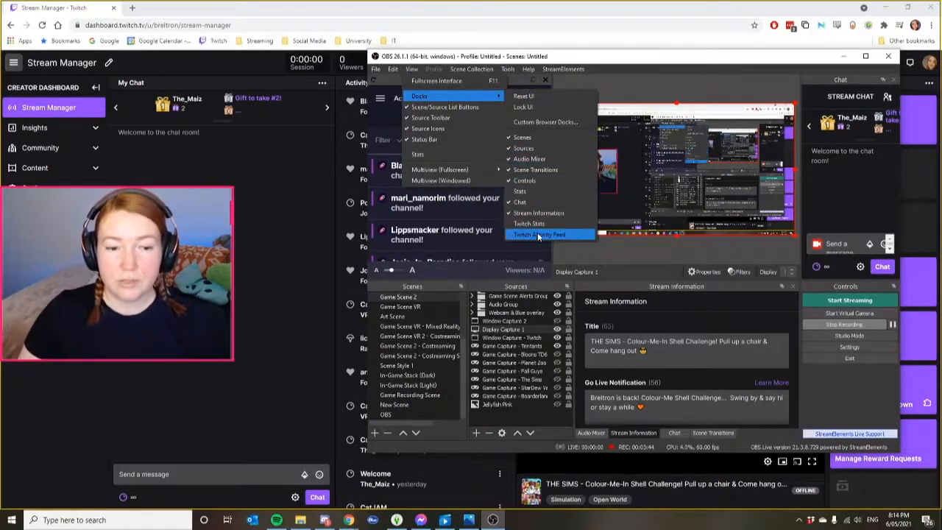
{"action": "mouse_move", "coordinate": [521, 192]}
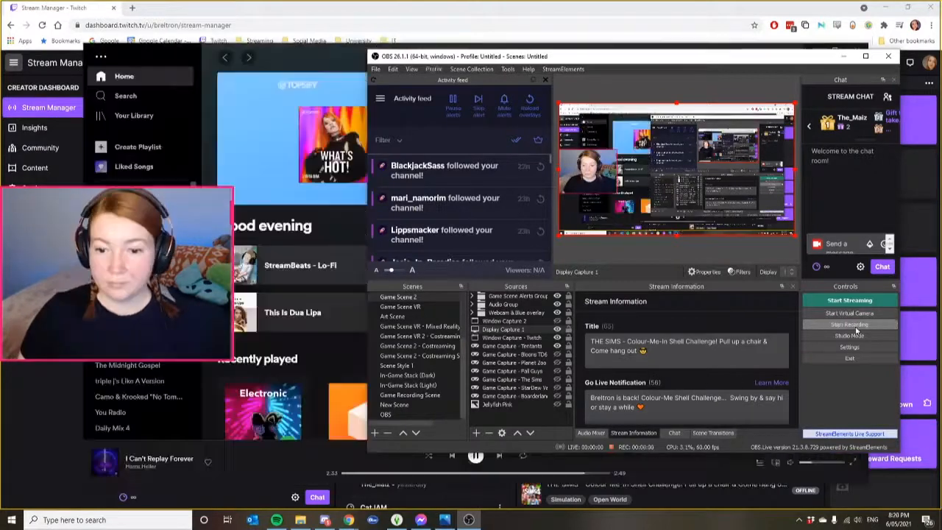
{"action": "left_click", "coordinate": [850, 325]}
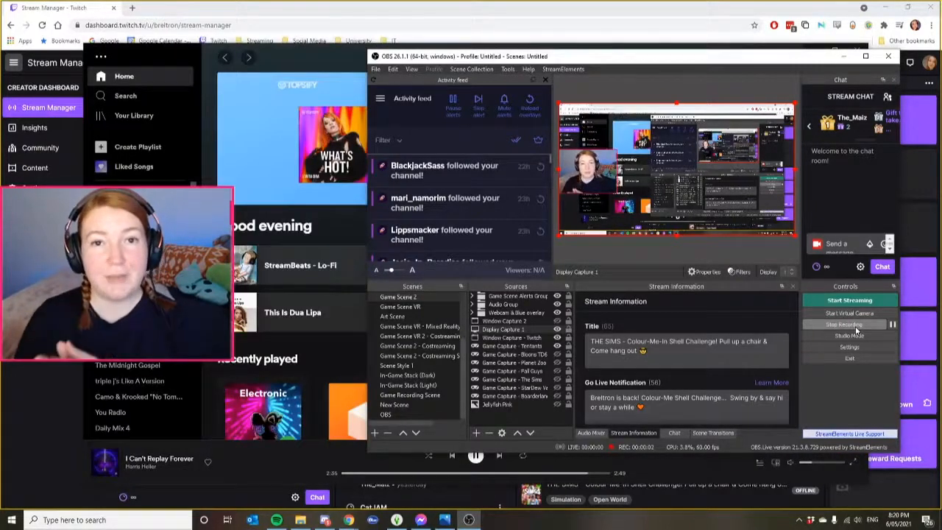